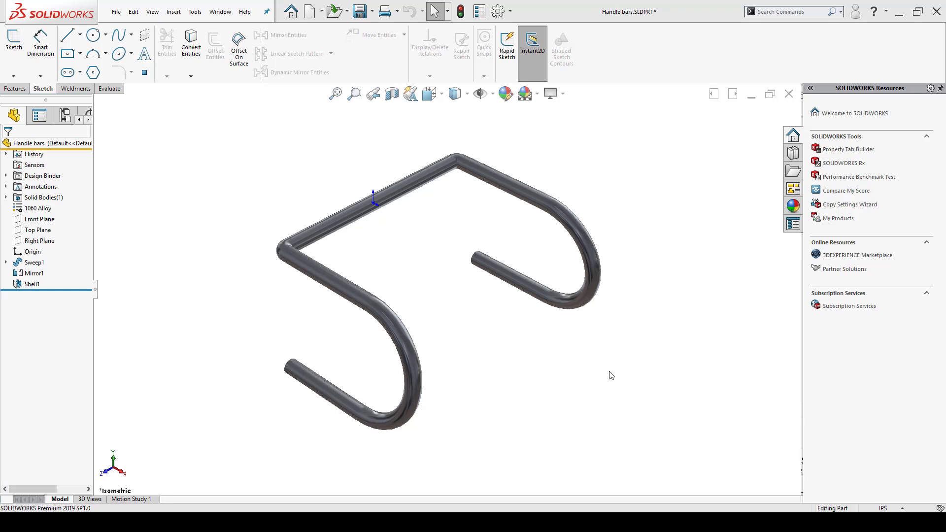
mouse_move(529, 201)
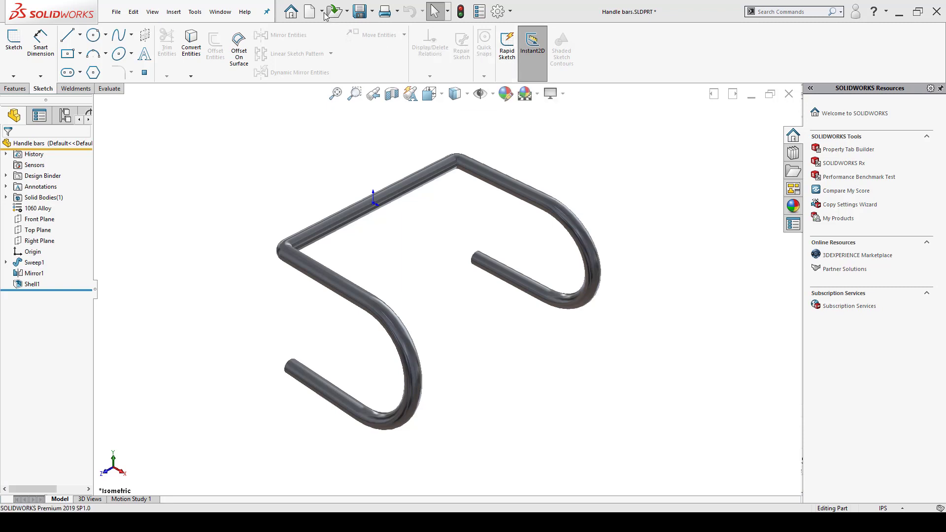
Step: Create a new drawing from the Handle bars part using the B_Size_ANSI_MM training template
left_click(331, 11)
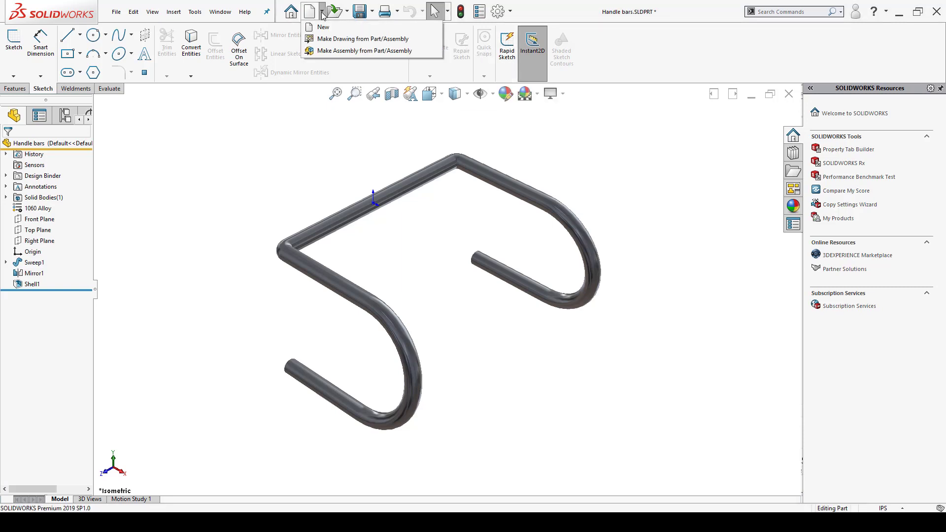
mouse_move(362, 38)
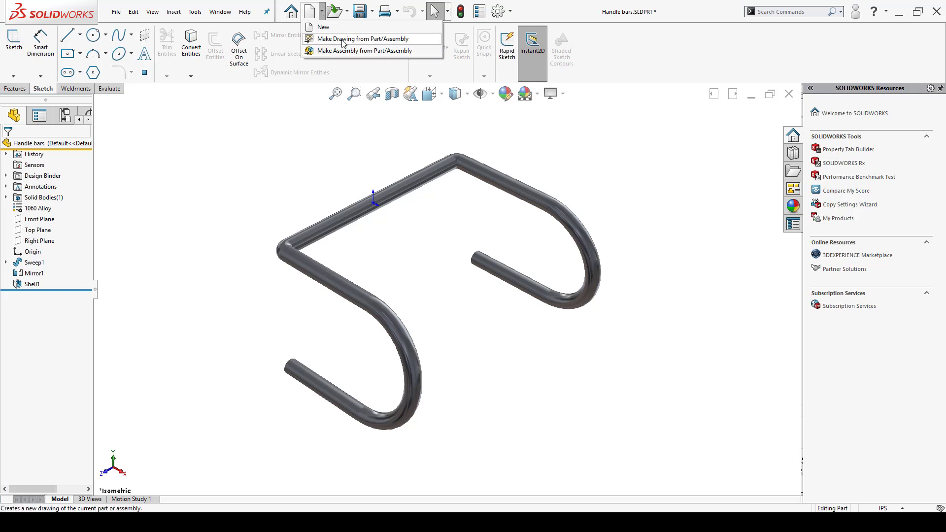
left_click(364, 38)
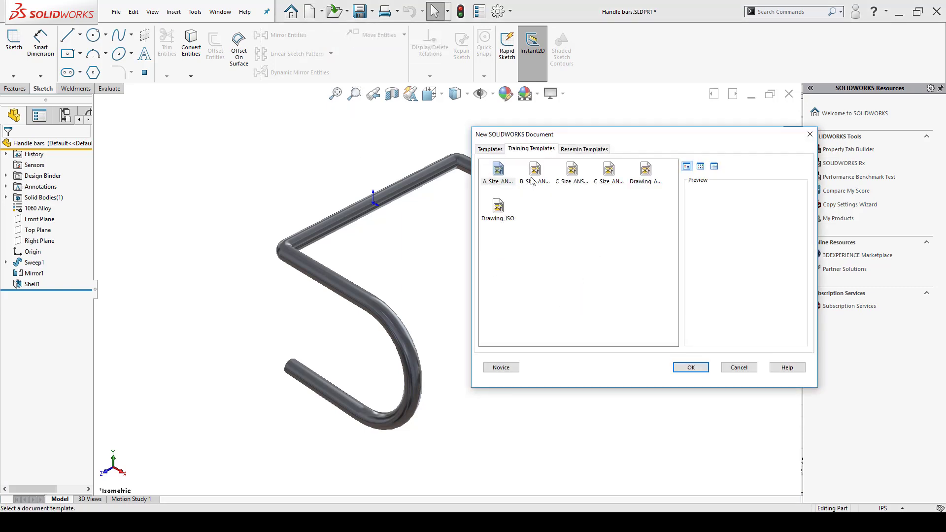
mouse_move(534, 170)
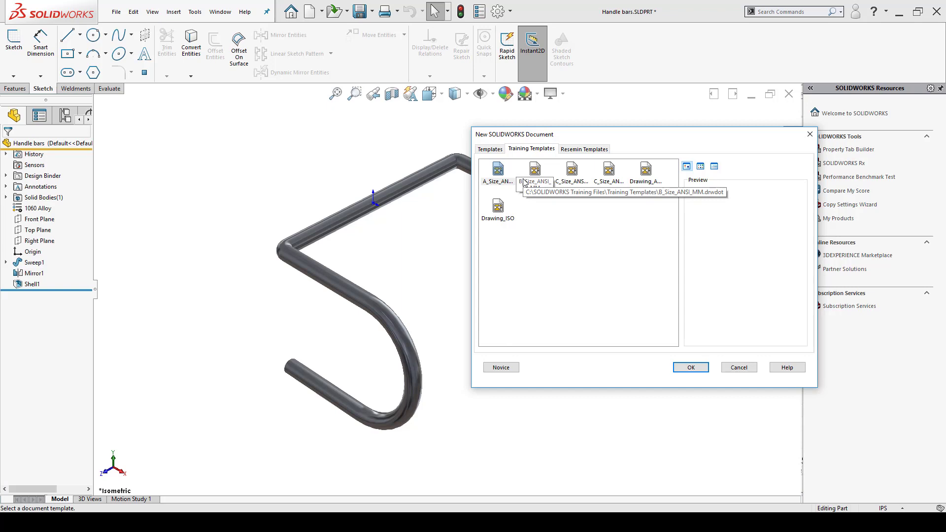
mouse_move(540, 186)
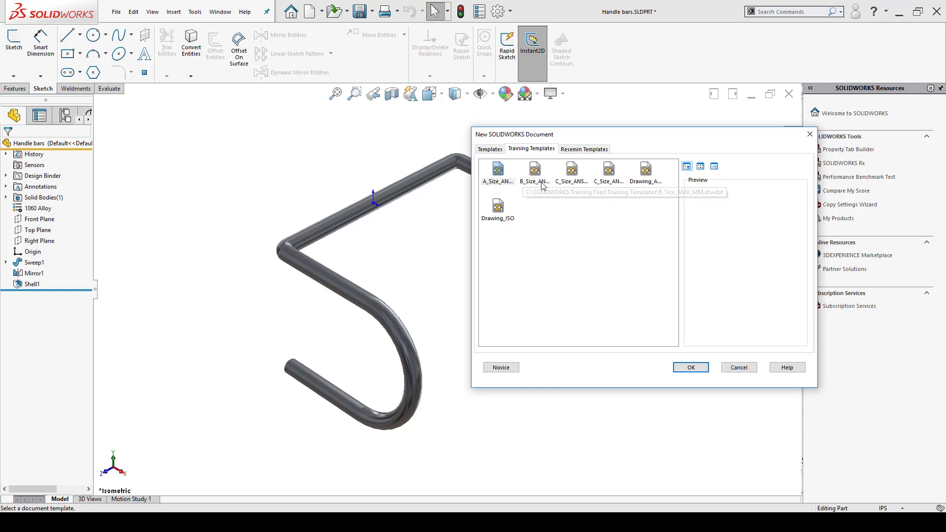
left_click(533, 171)
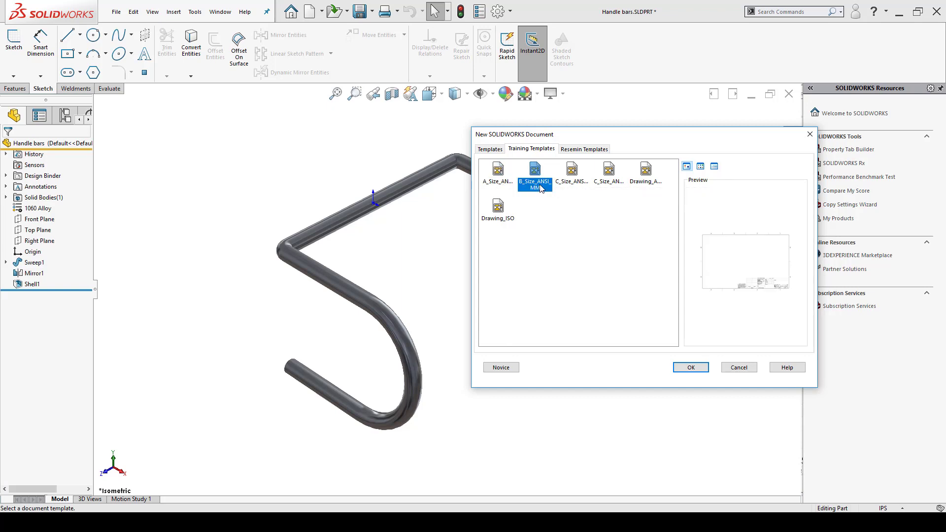
left_click(690, 367)
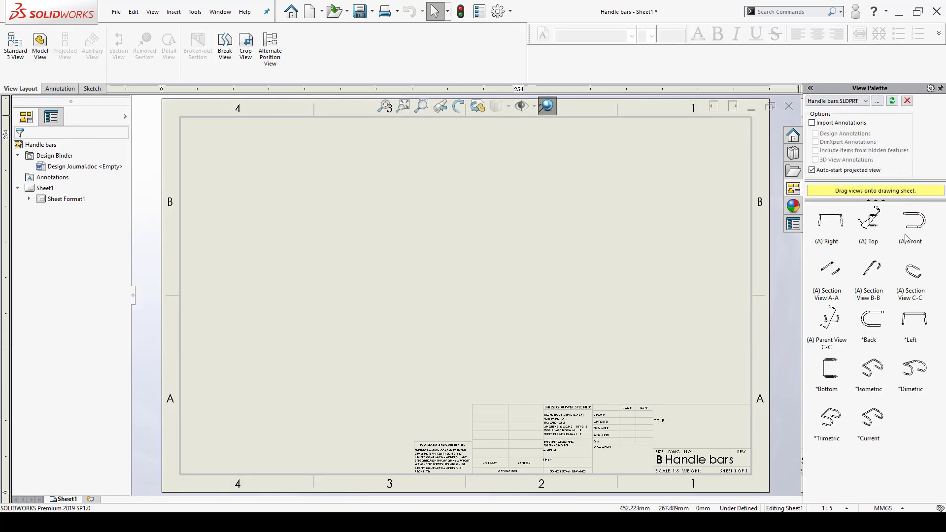
mouse_move(930, 232)
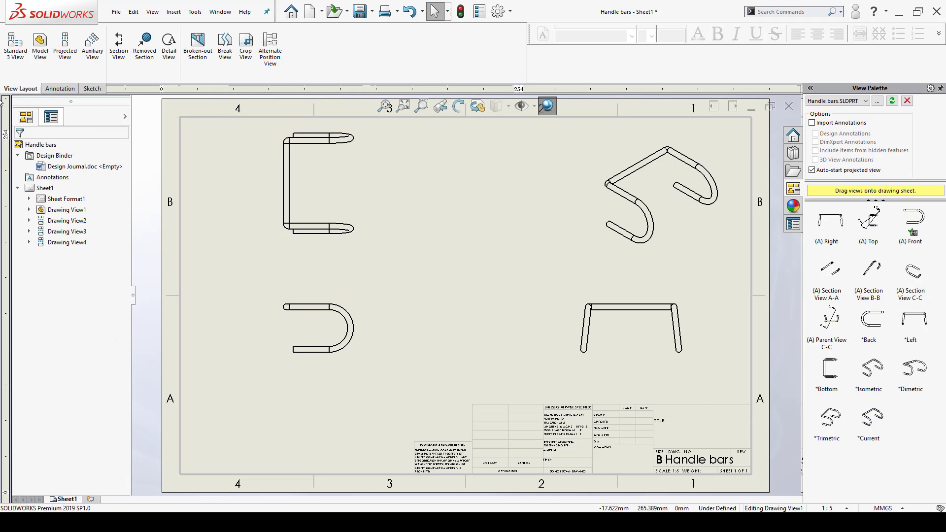
mouse_move(39, 46)
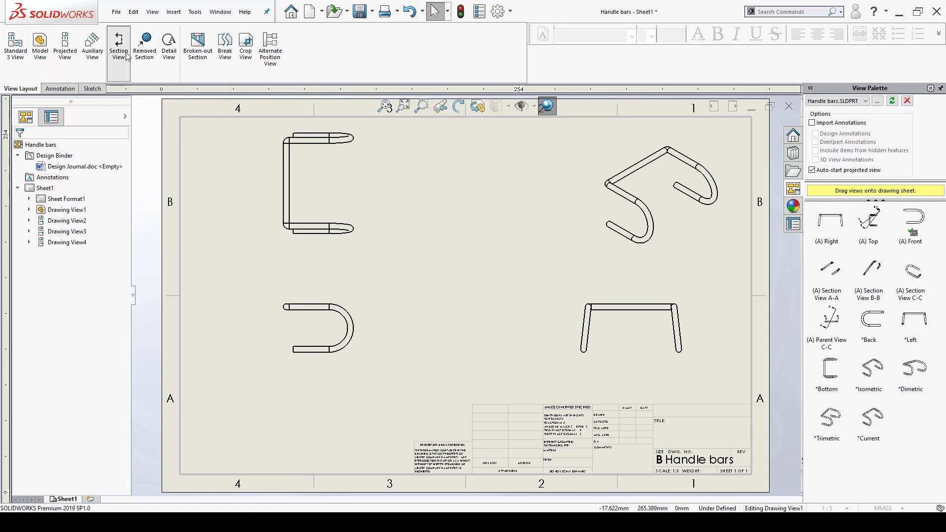
Step: Cut Section View D-D vertically through the front view and place it to the right
left_click(118, 48)
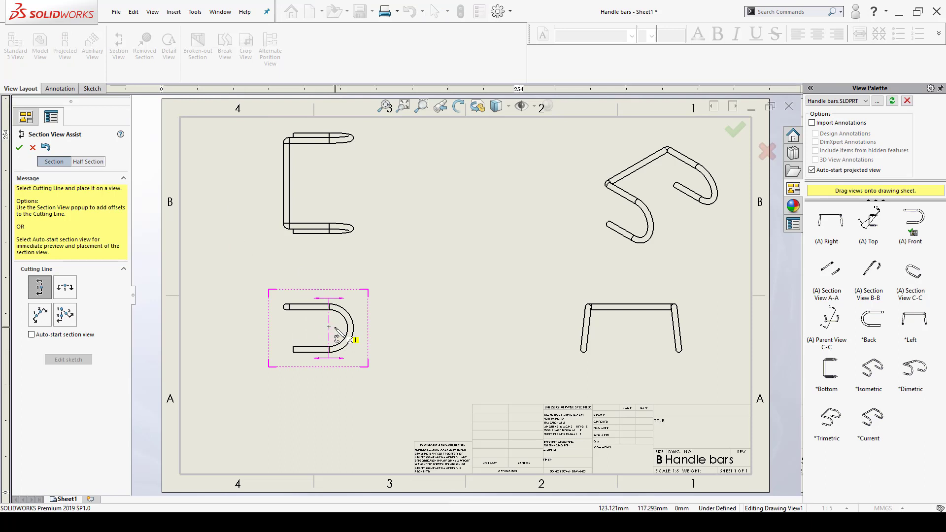
left_click(329, 326)
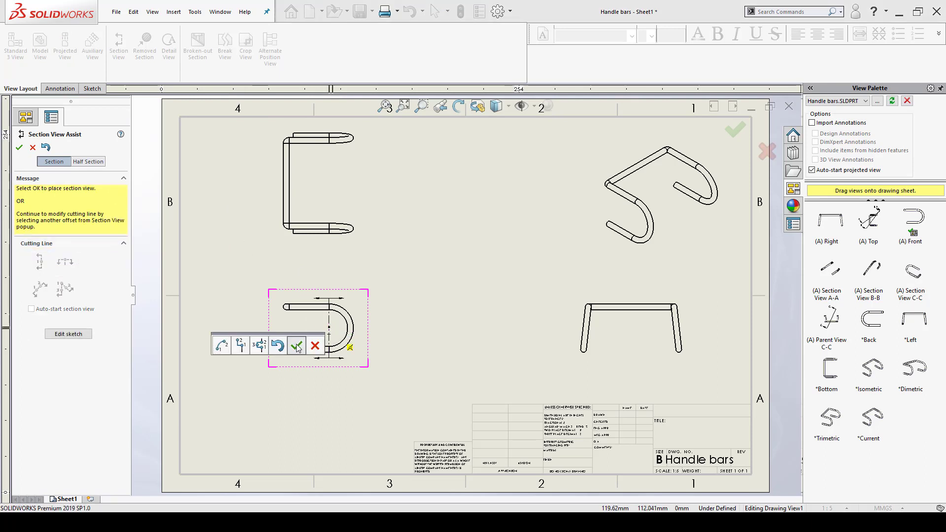
left_click(297, 345)
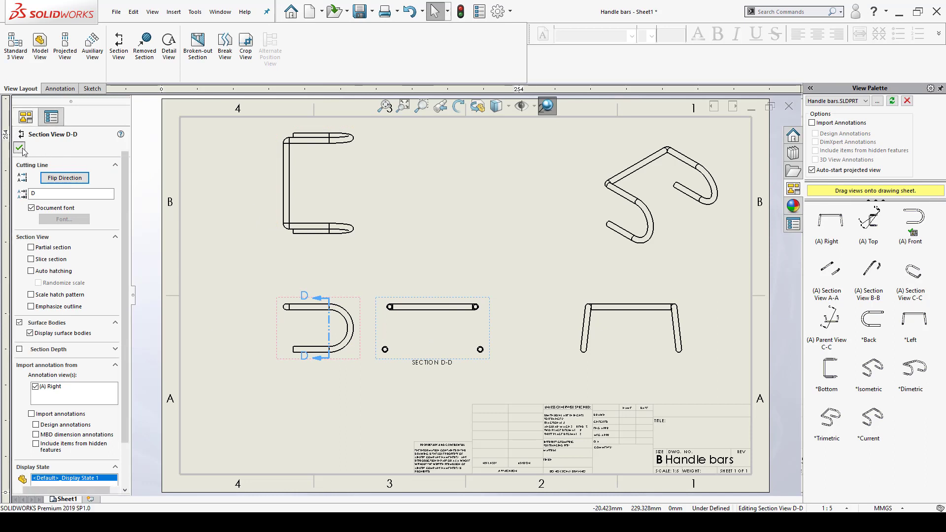
left_click(19, 149)
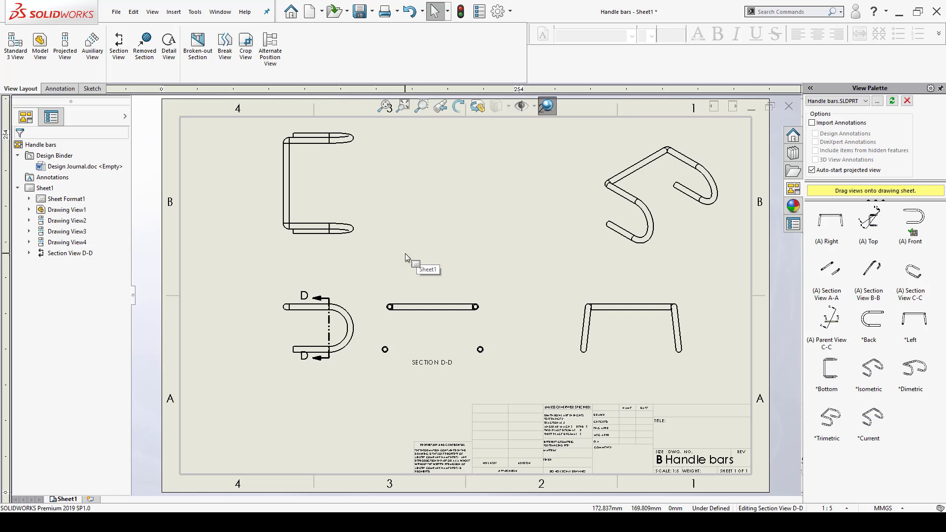
mouse_move(440, 265)
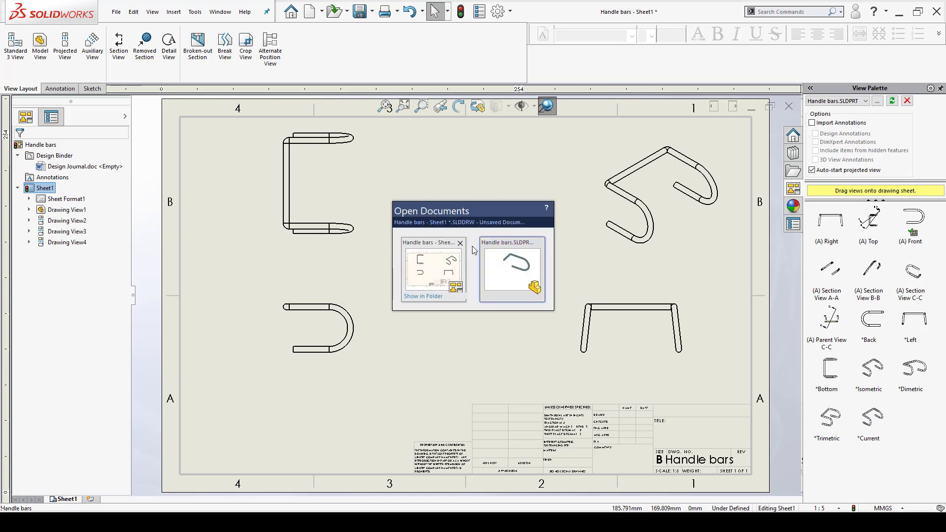
left_click(512, 268)
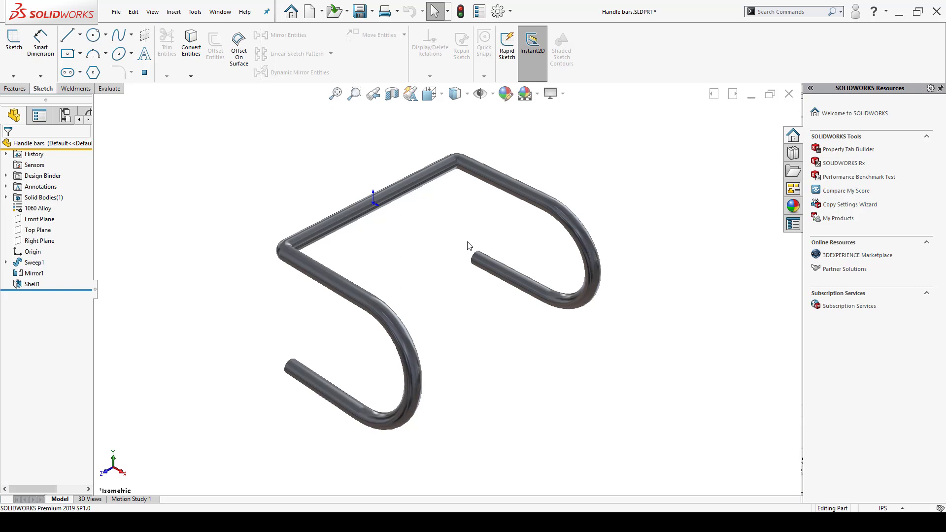
mouse_move(458, 235)
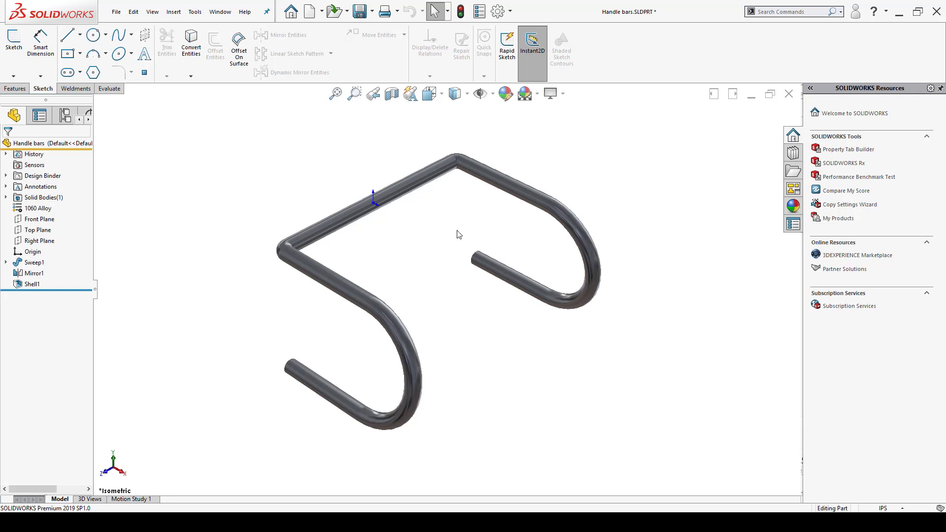
mouse_move(391, 94)
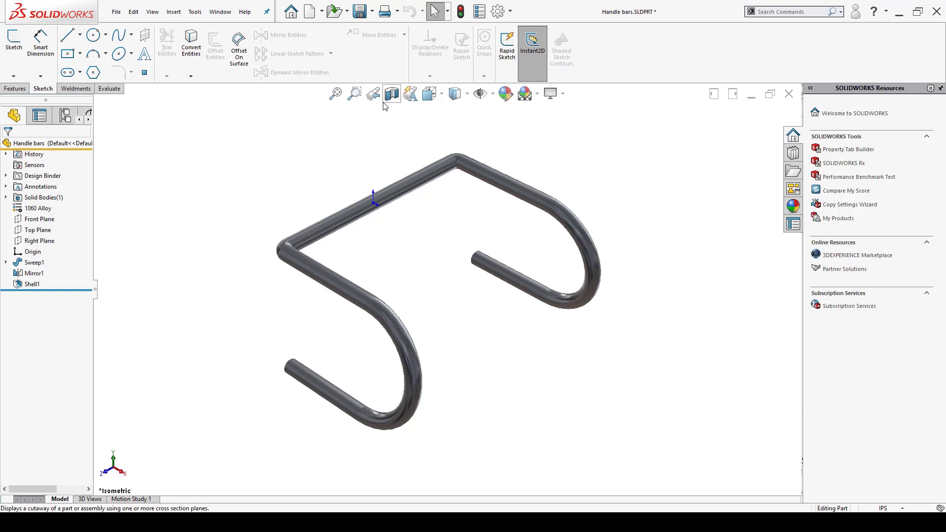
mouse_move(391, 94)
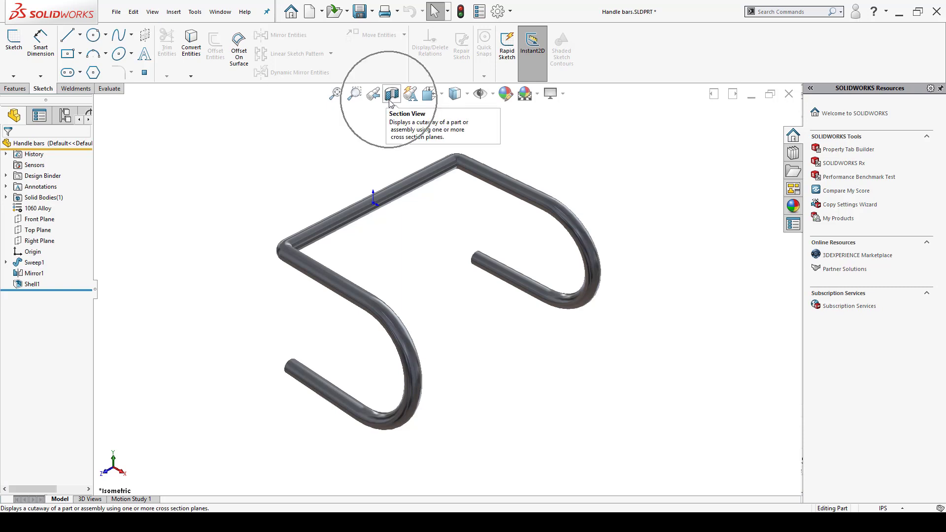
mouse_move(391, 98)
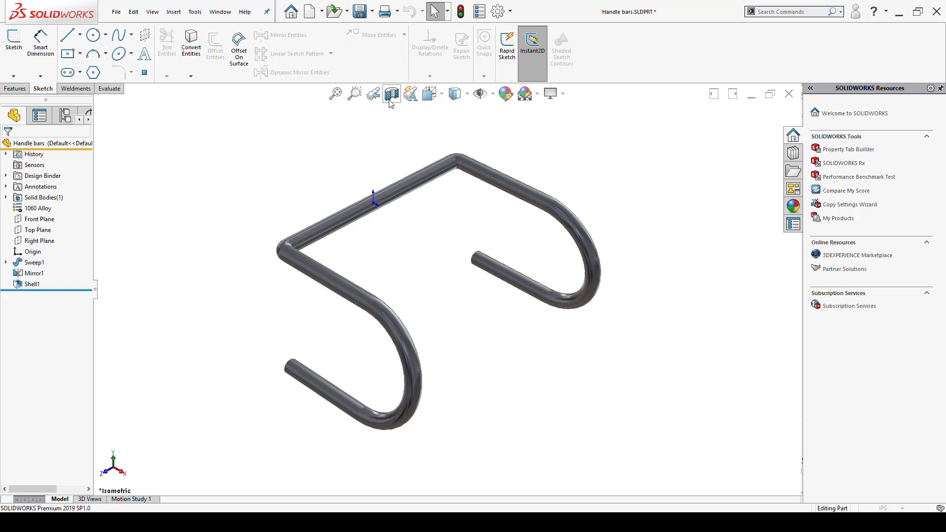
Step: Start a planar section of the handlebar and tilt and move the cutting plane to expose the hollow tube ends
left_click(391, 94)
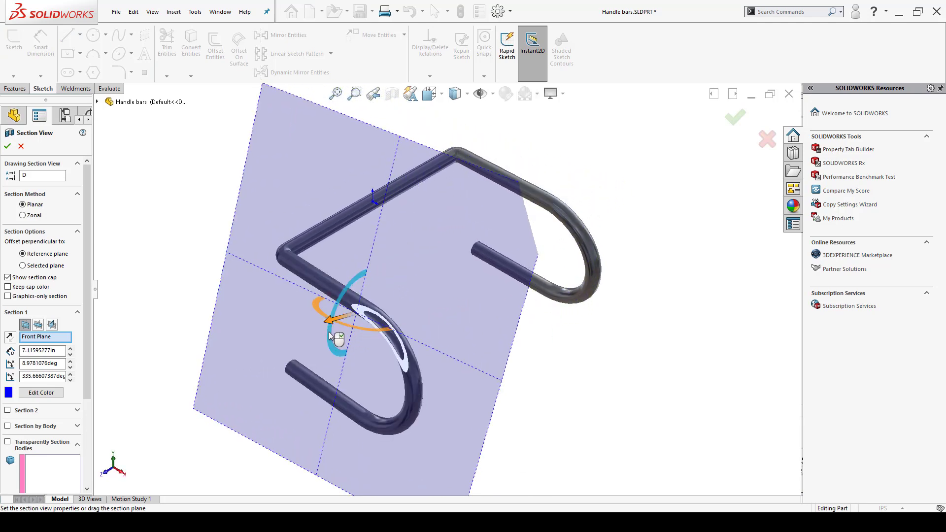
left_click_drag(335, 316, 350, 374)
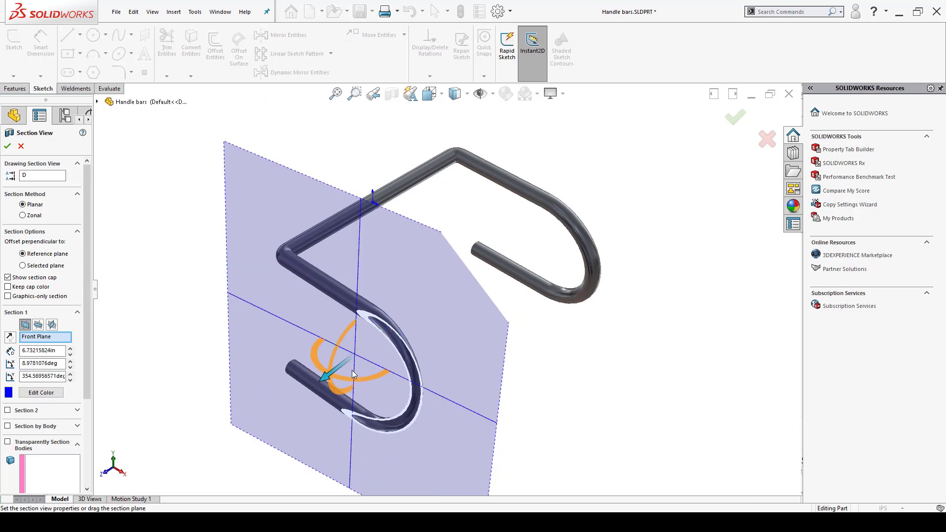
left_click_drag(362, 375, 386, 362)
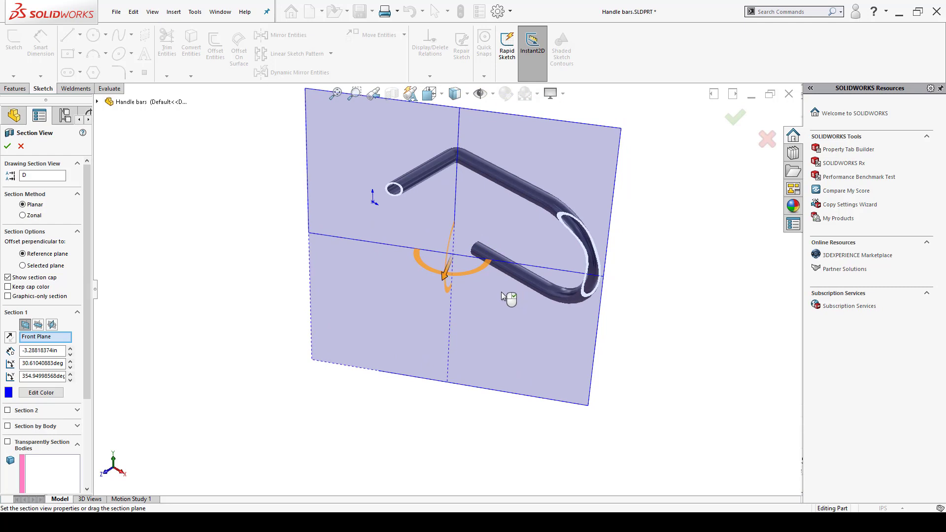
mouse_move(33, 154)
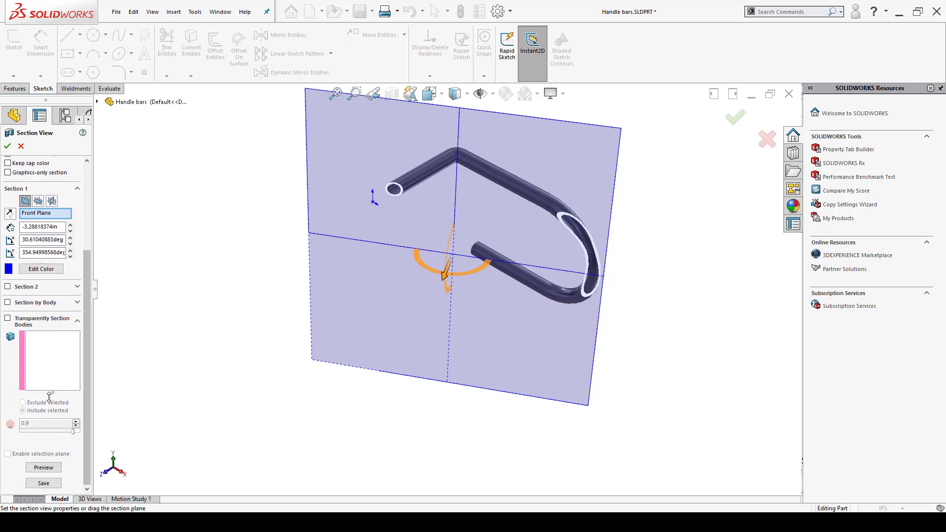
mouse_move(43, 483)
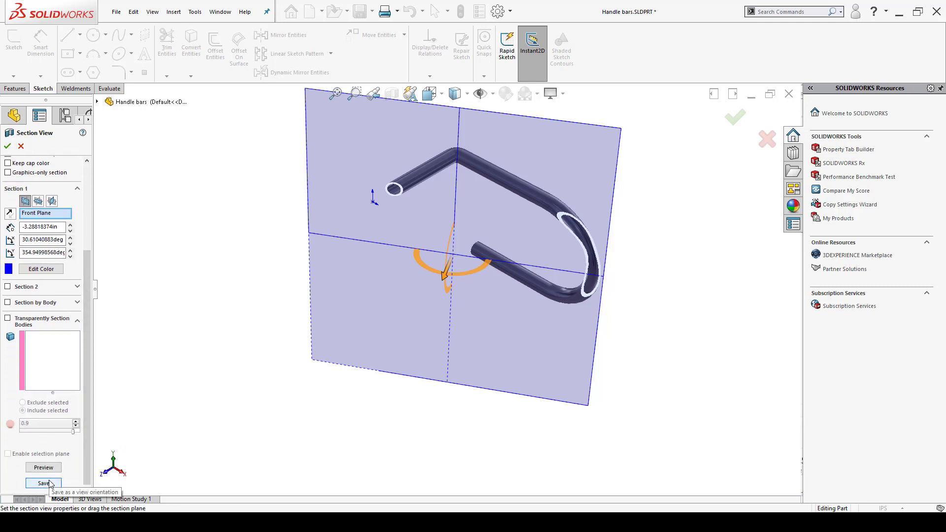
Step: Save the cutaway as the named view Section View D-D with Drawing annotation view enabled
left_click(42, 483)
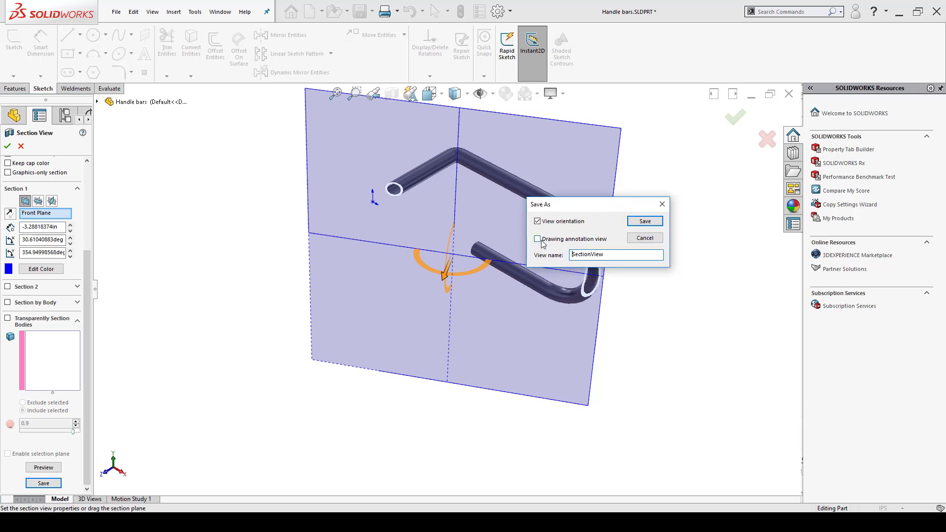
left_click(538, 238)
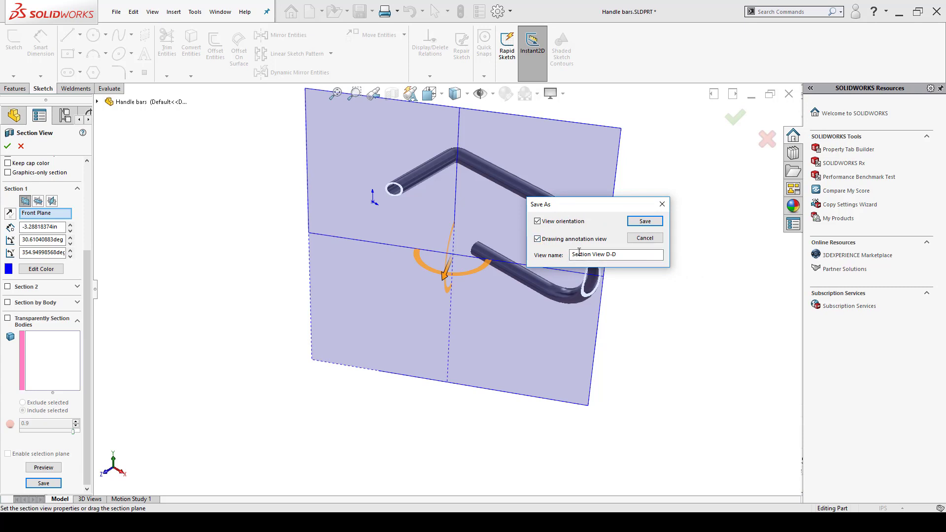
left_click(644, 221)
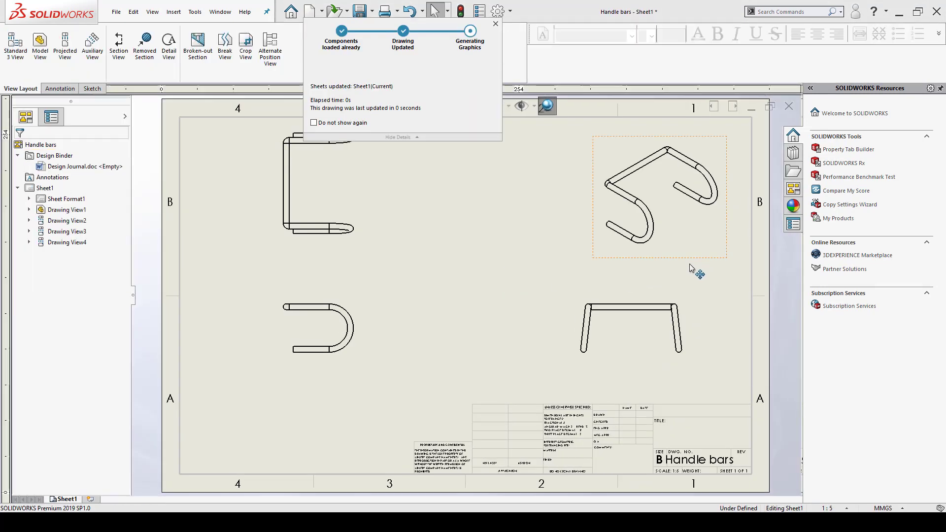
Step: Dismiss the rebuild notice and refresh the View Palette so Section View D-D and Parent View D-D appear
left_click(495, 23)
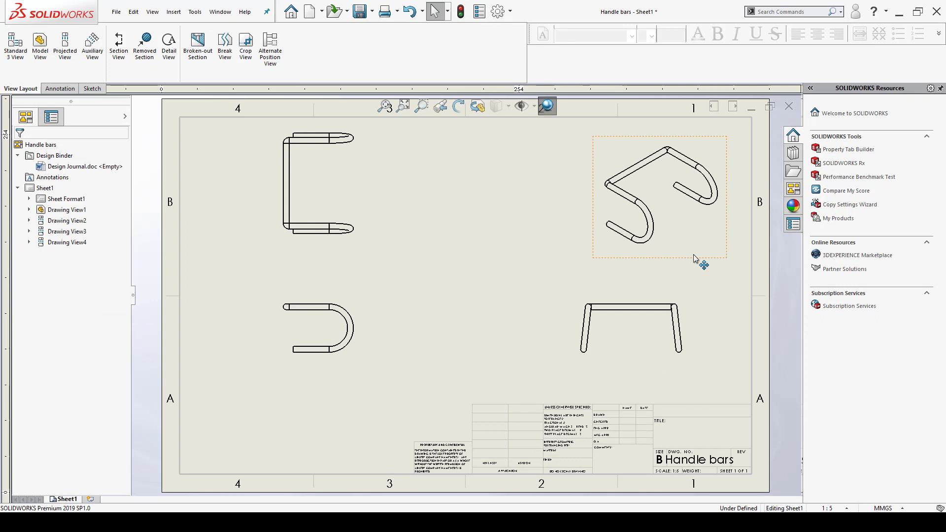
left_click(793, 189)
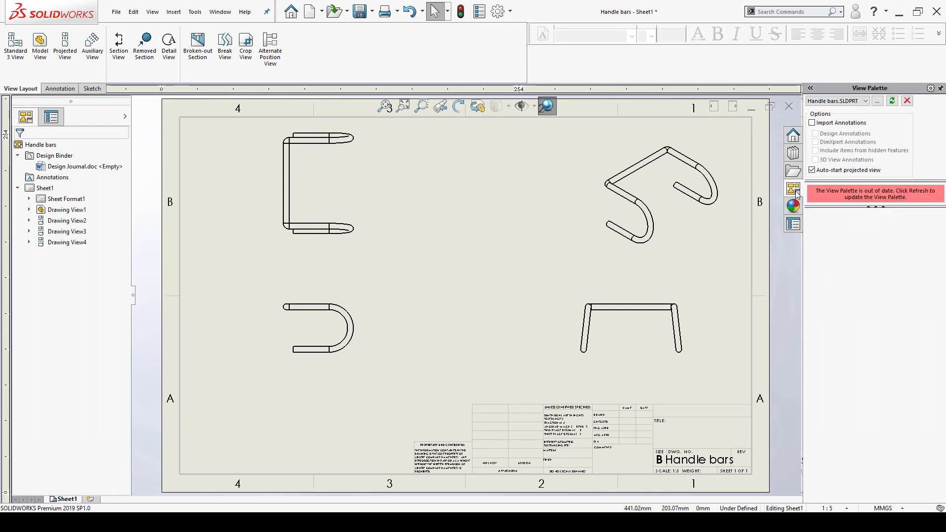
mouse_move(891, 100)
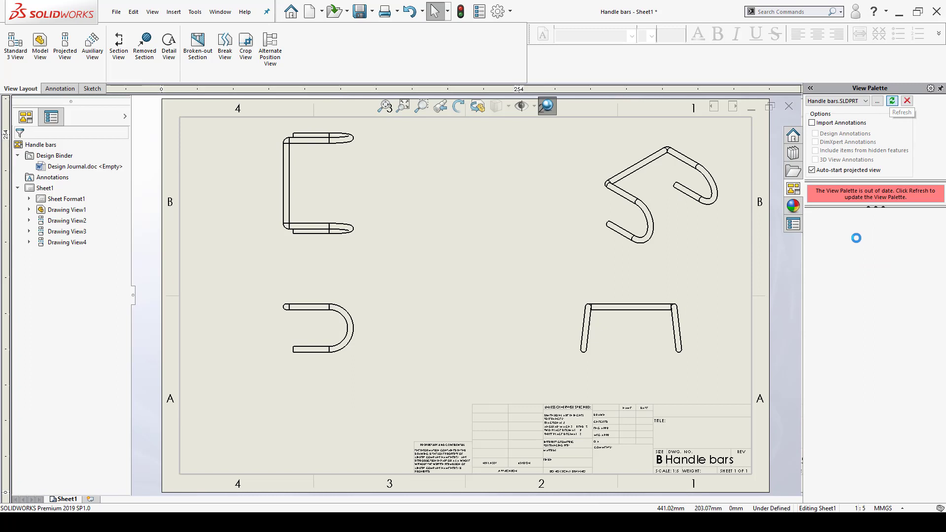
left_click(892, 100)
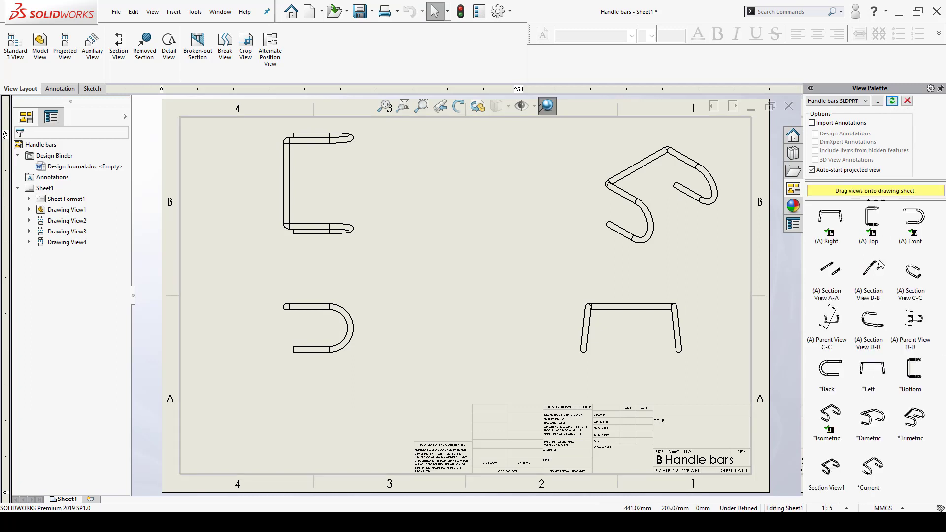
mouse_move(923, 341)
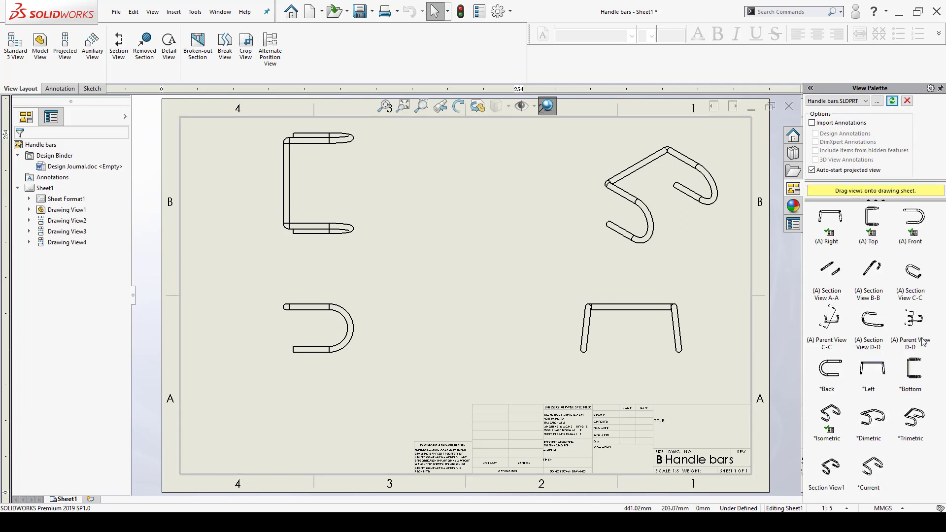
mouse_move(882, 345)
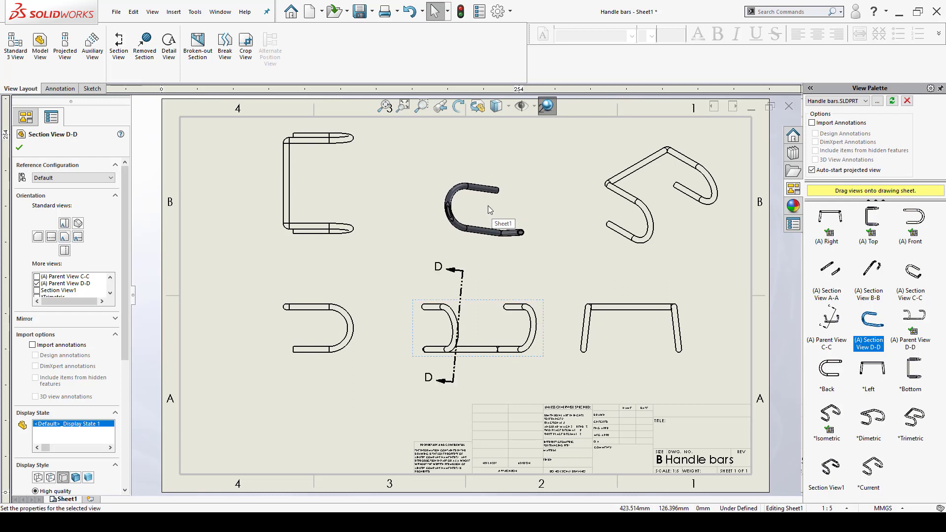
Step: Place Section D-D from the View Palette at the top centre of the sheet
left_click(483, 208)
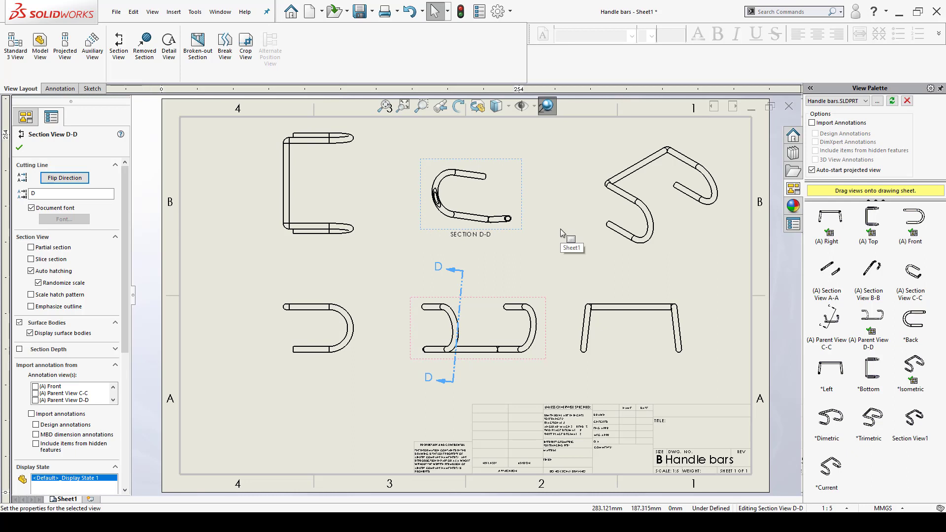
mouse_move(568, 236)
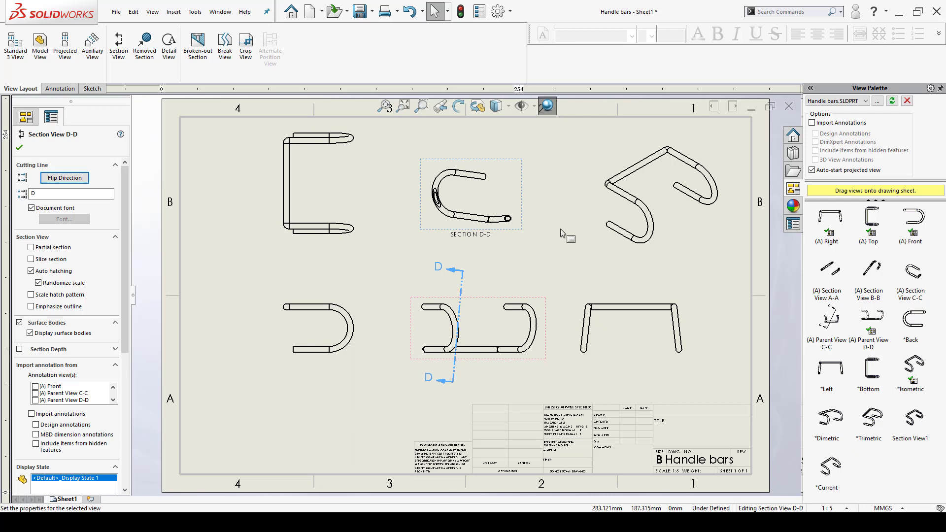